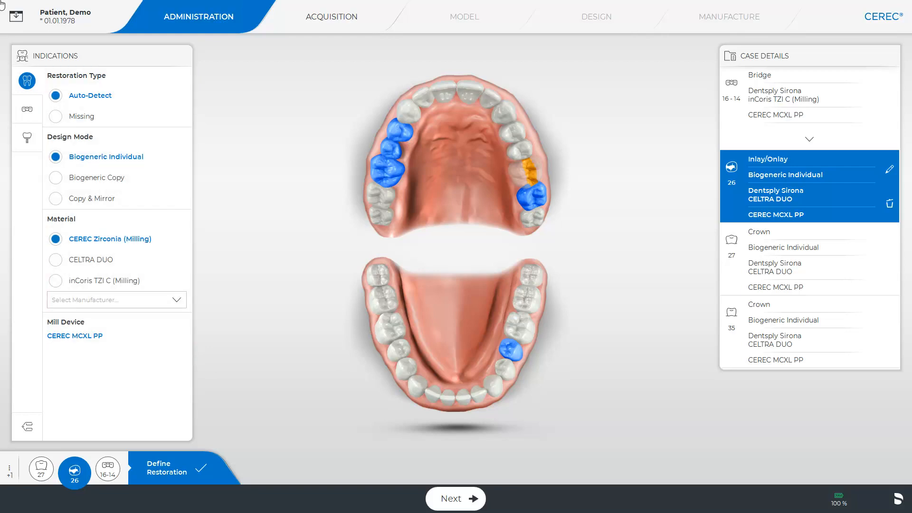
# Advance the demo case from Administration to the Acquisition phase showing the buccal bite scans
pyautogui.click(455, 499)
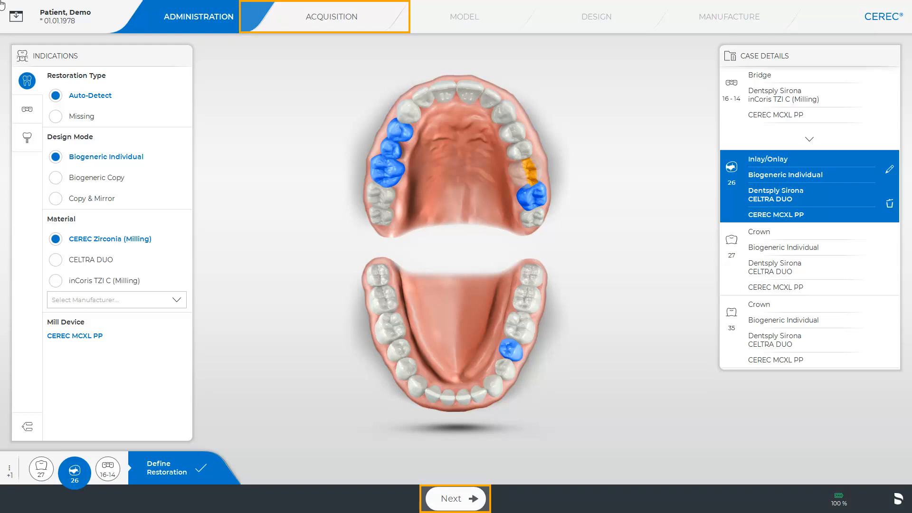
pyautogui.click(455, 498)
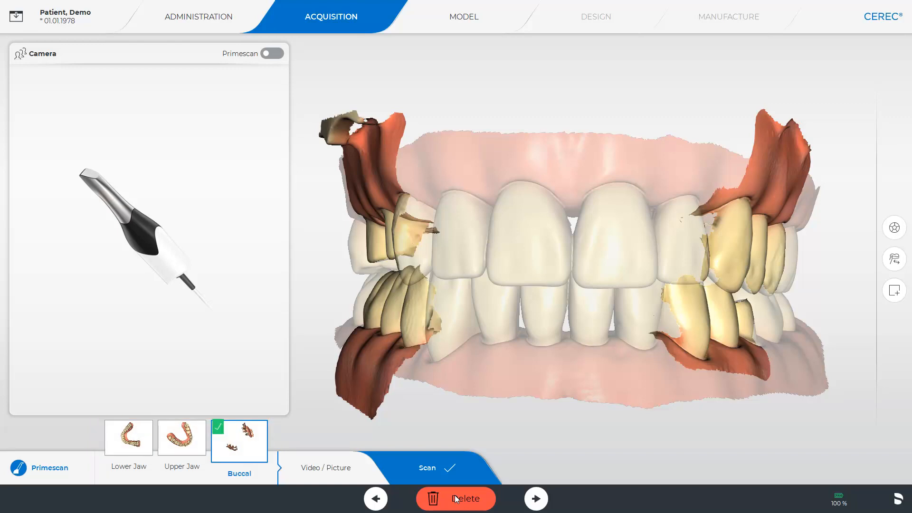
# Bring up the Export Case dialog from the system menu and expand the export format list
pyautogui.click(17, 16)
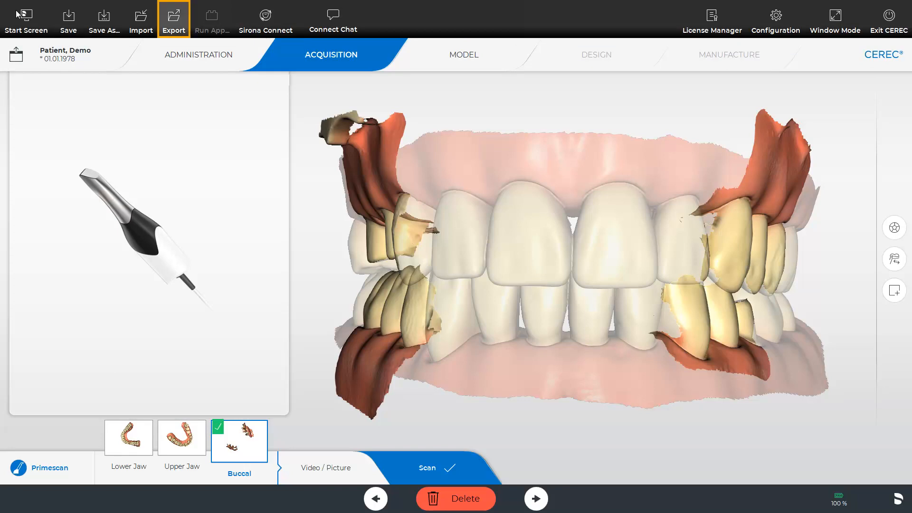
pyautogui.click(173, 17)
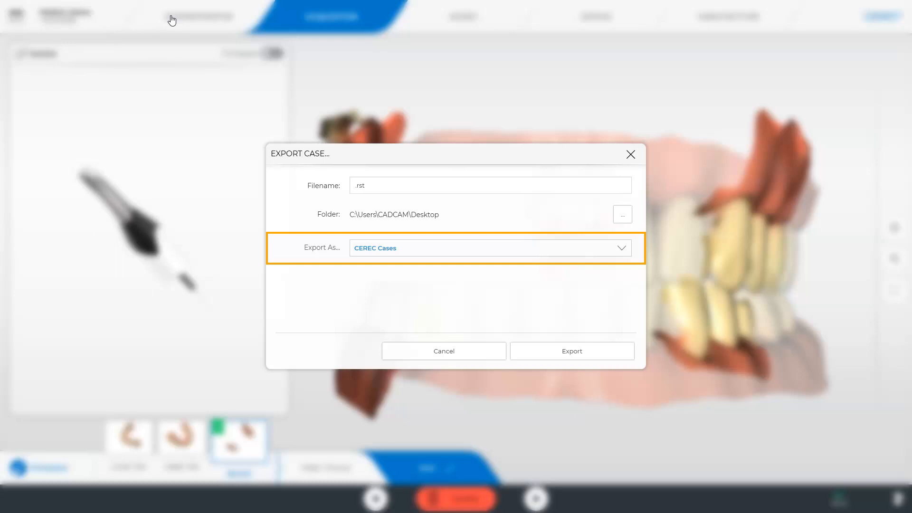
pyautogui.click(621, 248)
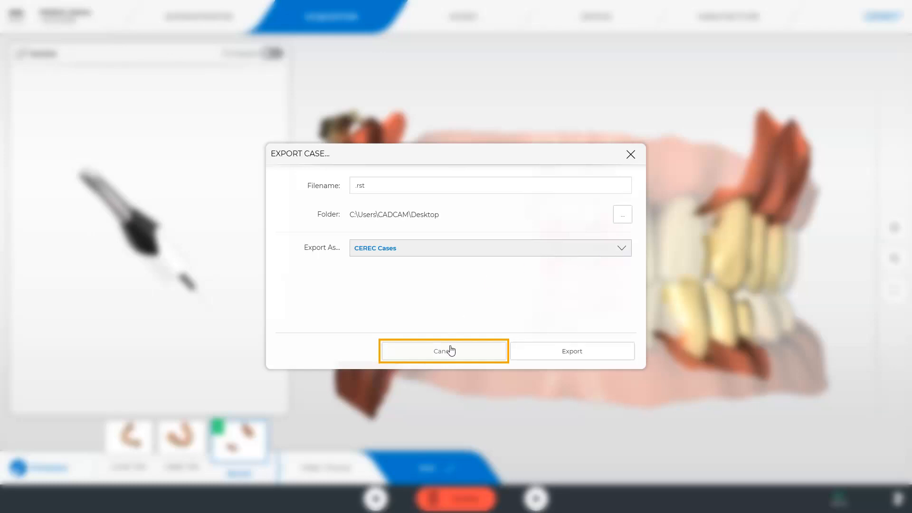
# Cancel the export, reach the Model phase and show the system menu file commands
pyautogui.click(443, 351)
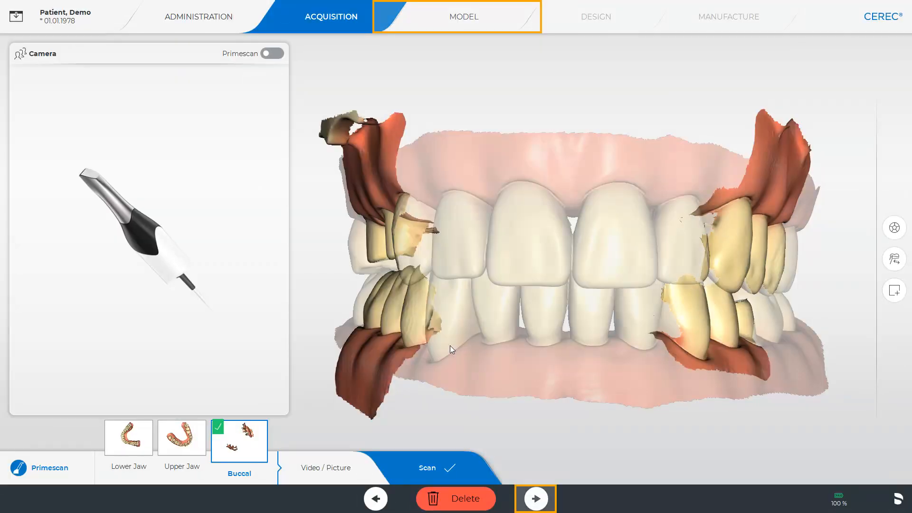
pyautogui.moveTo(535, 499)
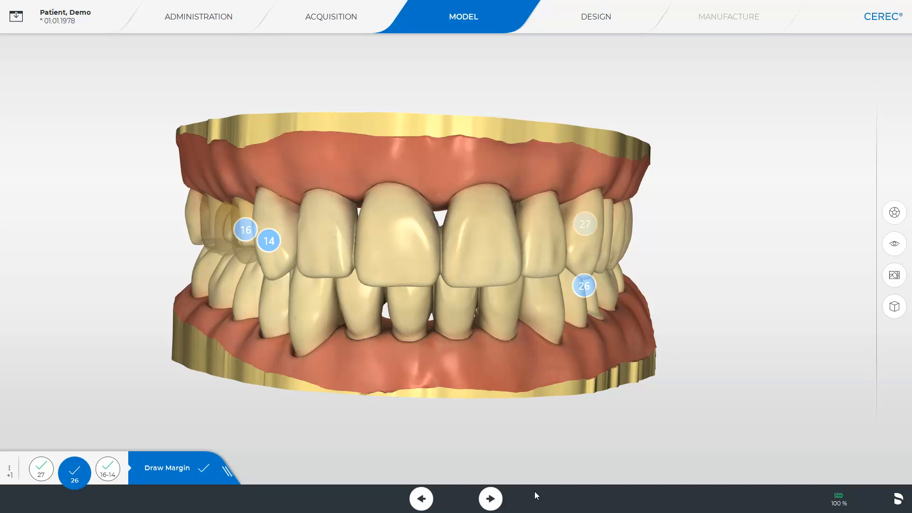
pyautogui.click(16, 16)
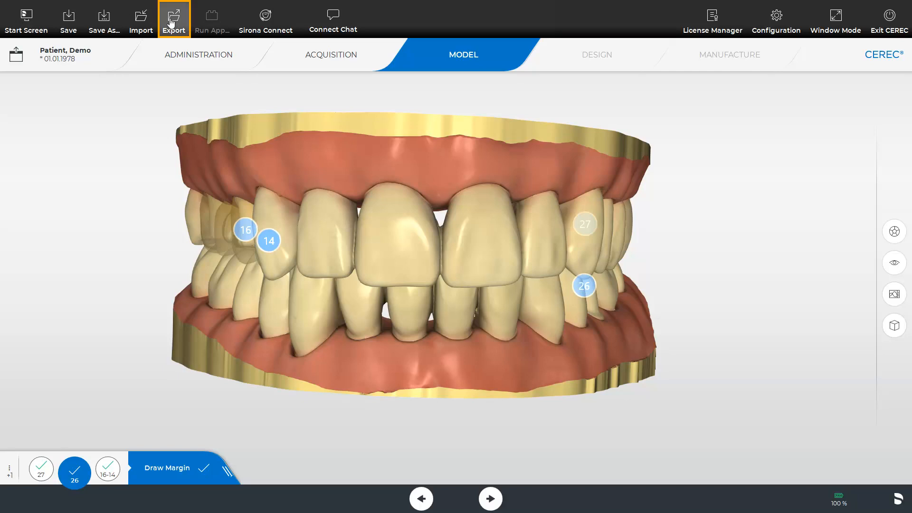
pyautogui.click(173, 19)
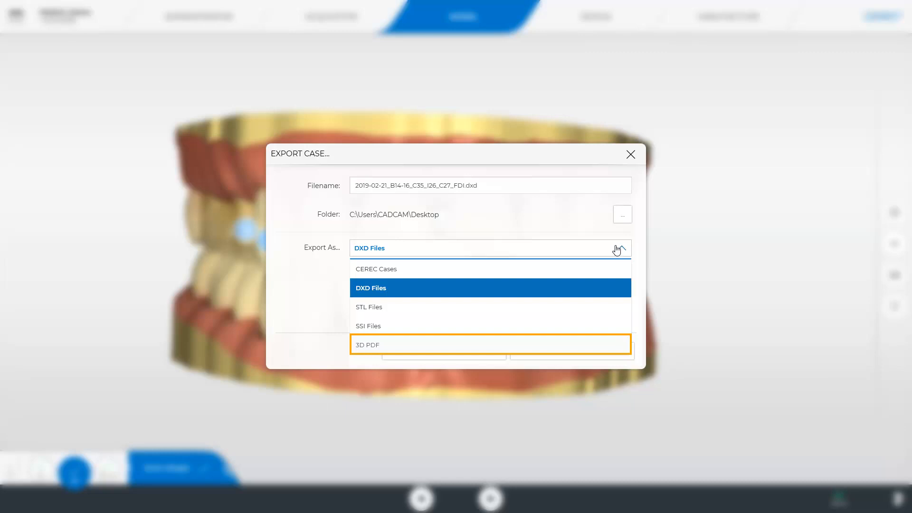
pyautogui.click(370, 288)
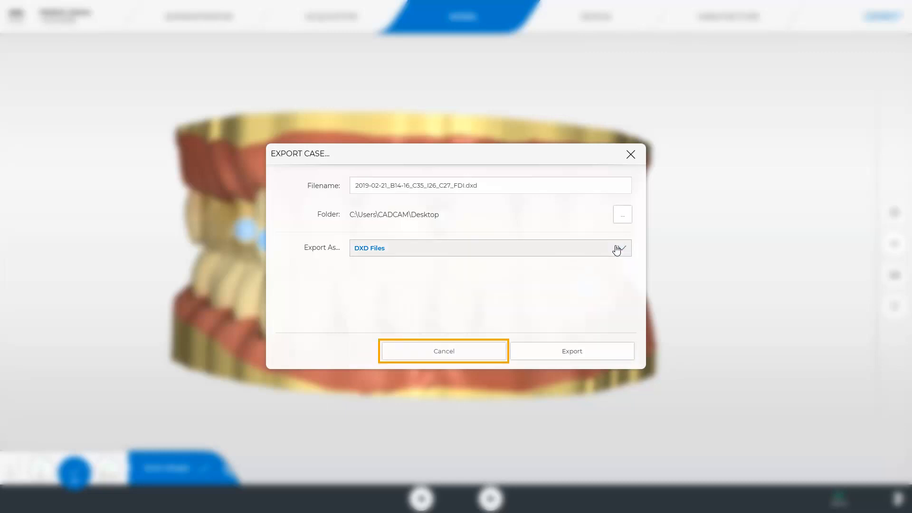
pyautogui.click(444, 350)
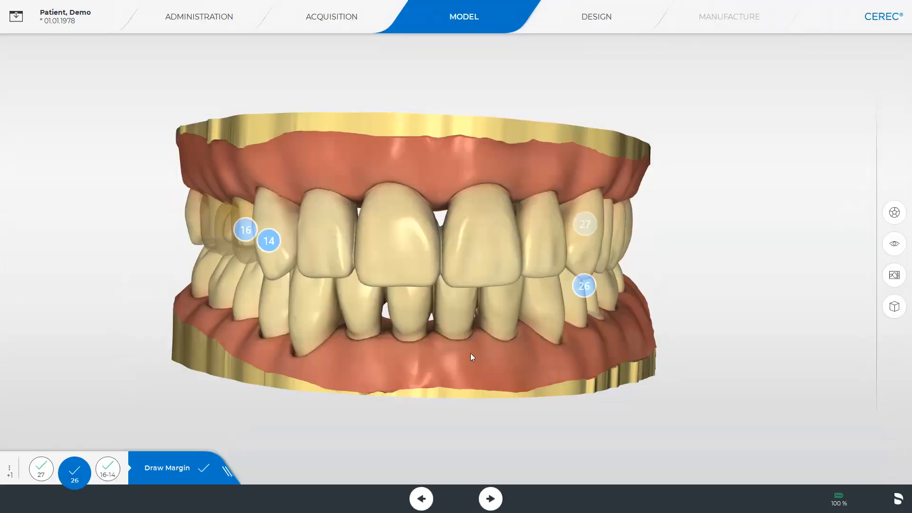
pyautogui.click(490, 499)
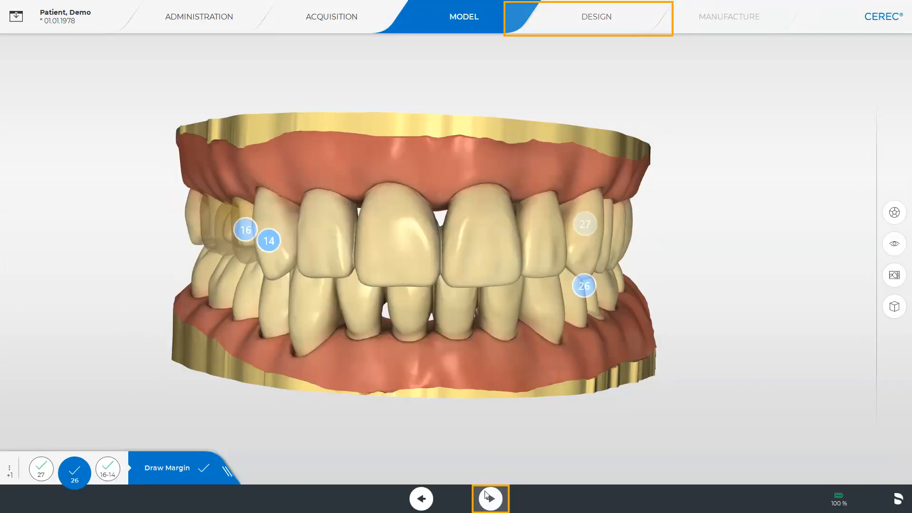
# Advance the case from Model into the Design phase with the forward arrow
pyautogui.click(490, 499)
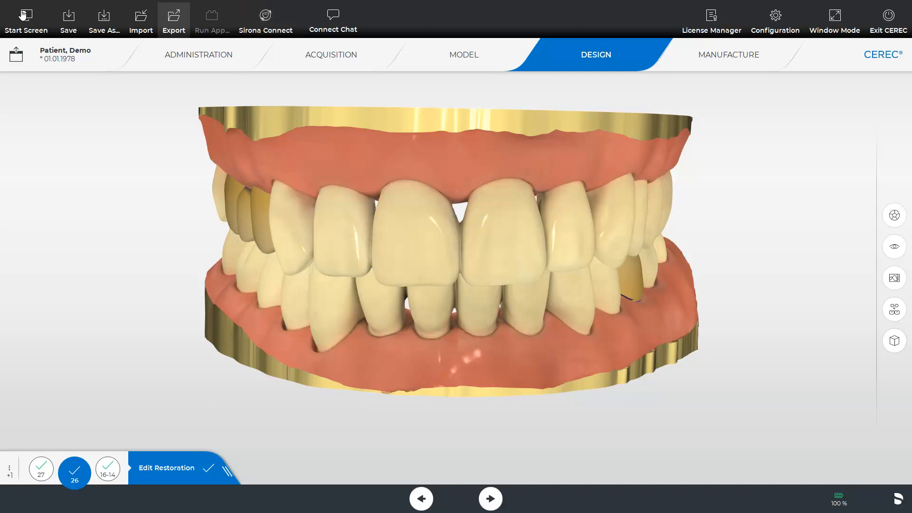
# Bring up the Export Case dialog from Design, set to DXD files on the desktop
pyautogui.click(173, 19)
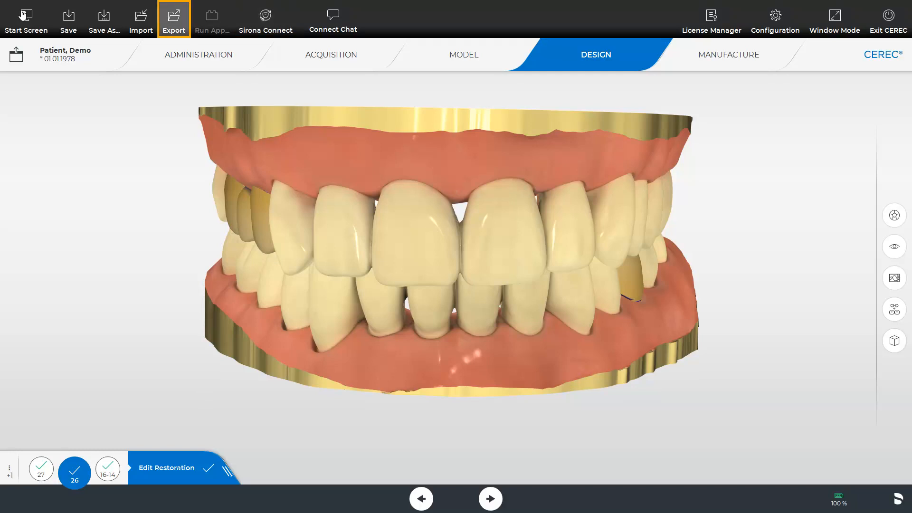
pyautogui.click(173, 19)
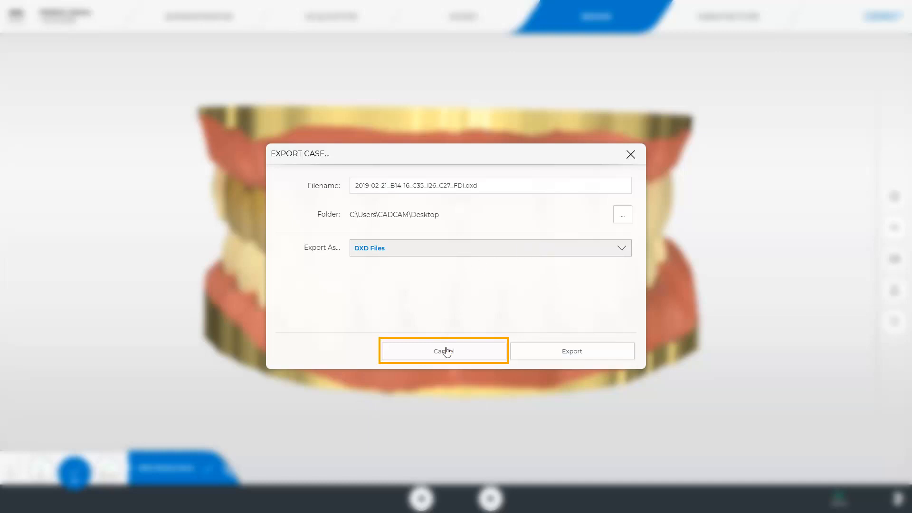
# Cancel the export, reach Manufacture and expand the Export to inLab CAM destination list
pyautogui.click(444, 350)
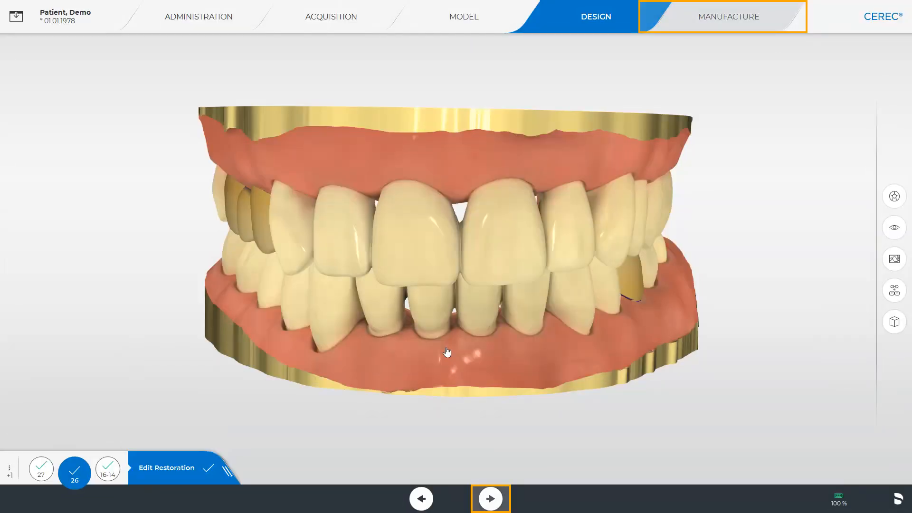
pyautogui.moveTo(479, 383)
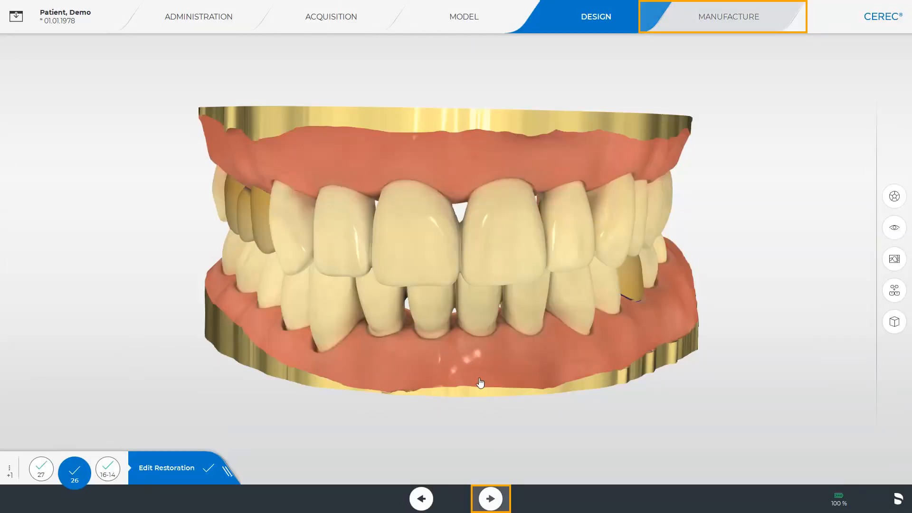
pyautogui.click(729, 16)
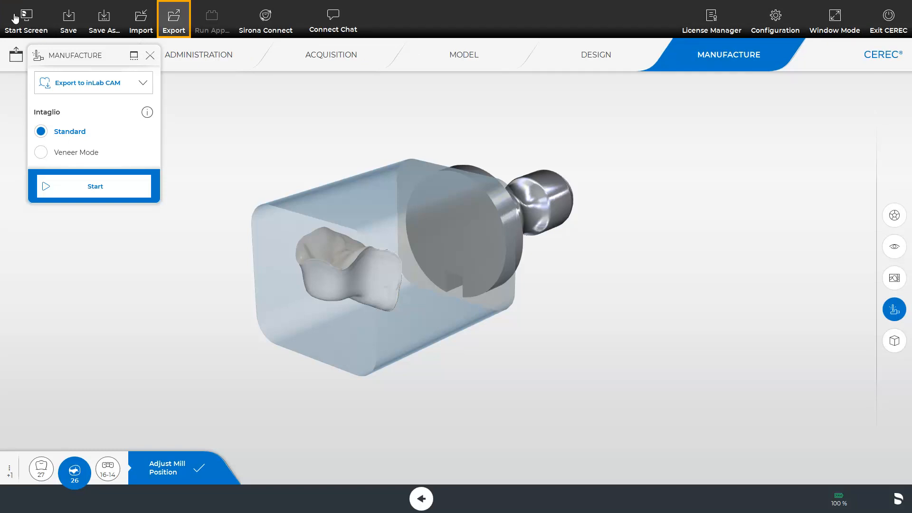
pyautogui.moveTo(266, 19)
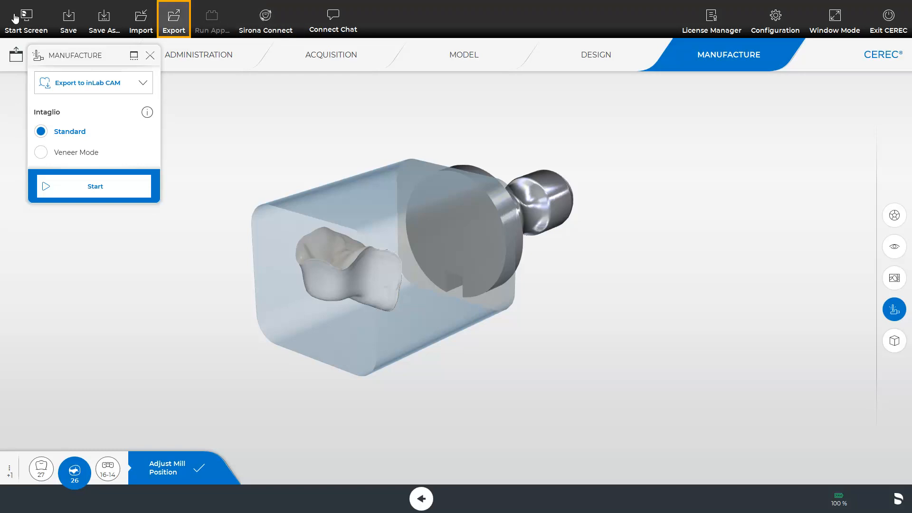
pyautogui.moveTo(672, 183)
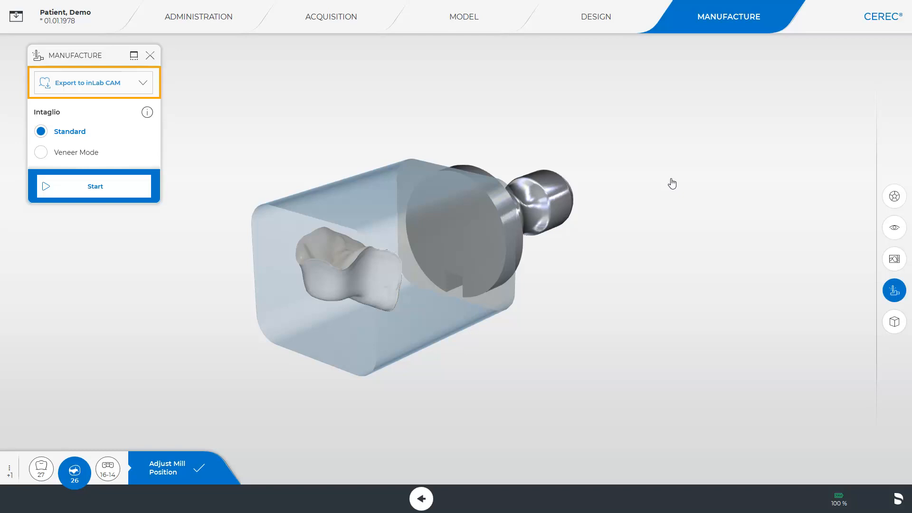
pyautogui.moveTo(61, 82)
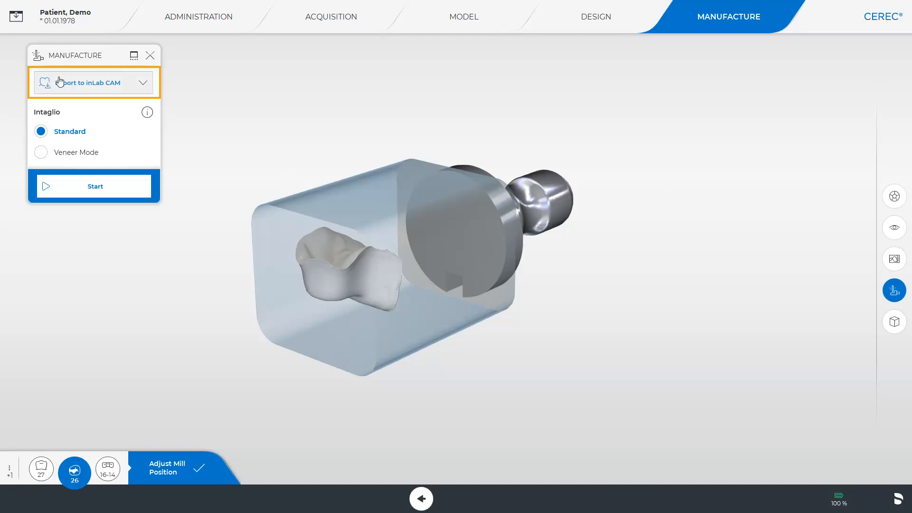
pyautogui.click(93, 82)
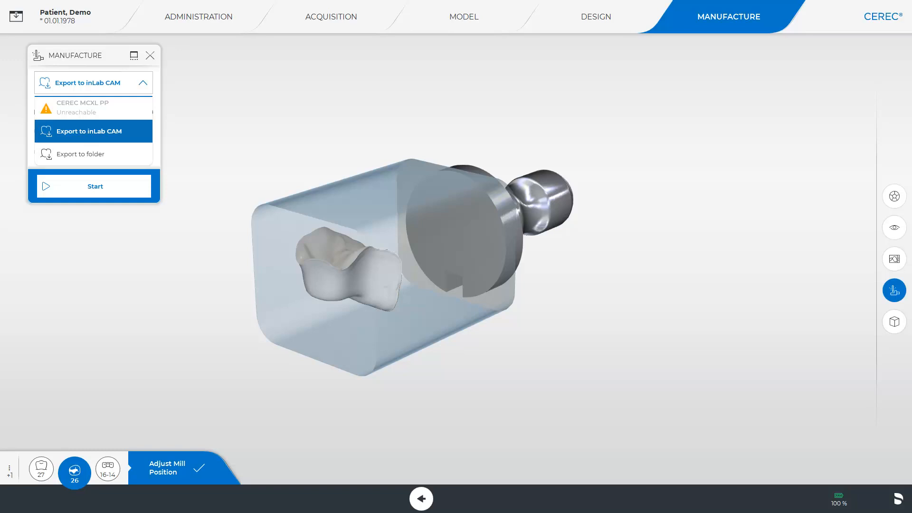